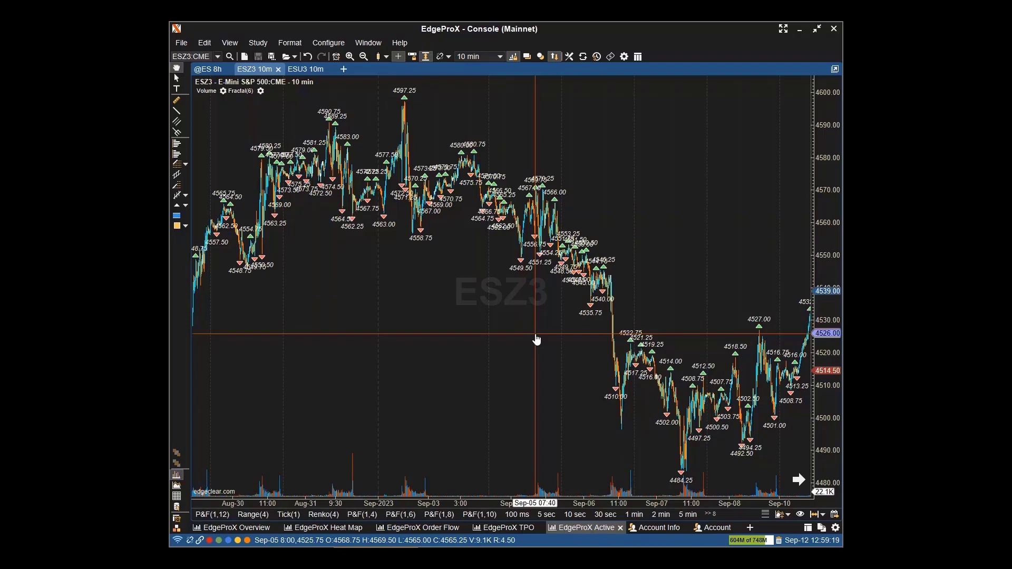
{"action": "mouse_move", "coordinate": [405, 174]}
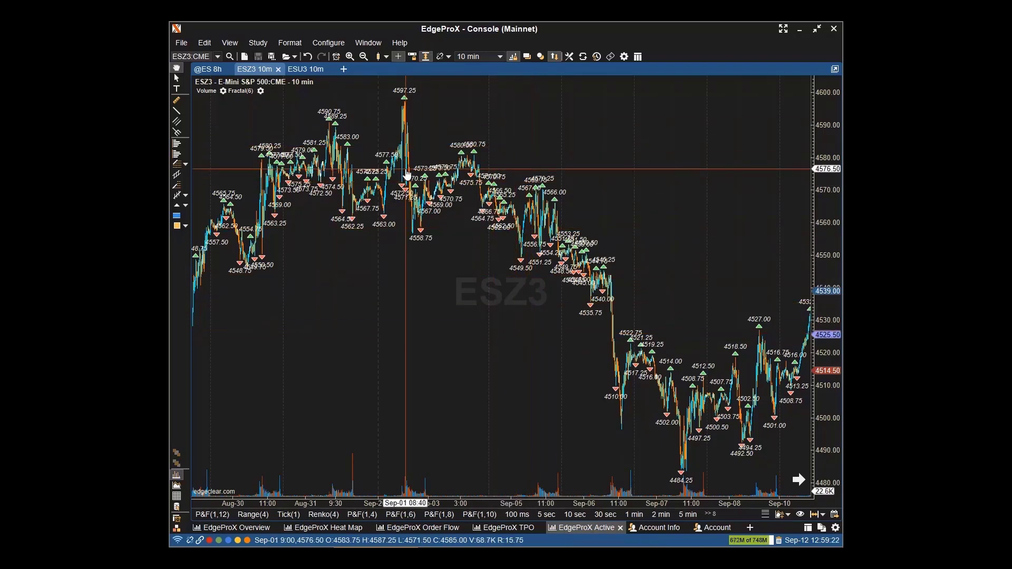
{"action": "mouse_move", "coordinate": [460, 164]}
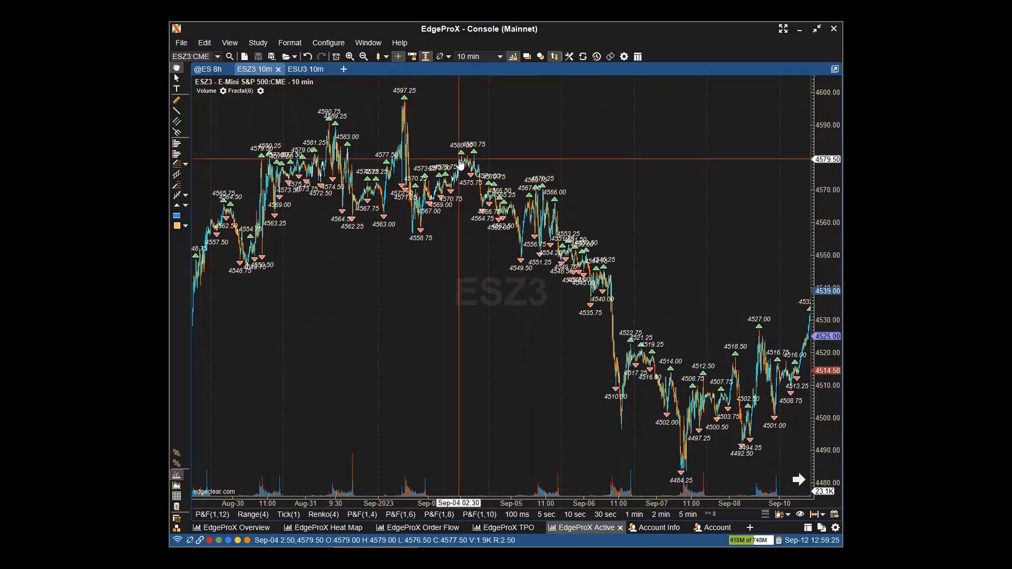
{"action": "mouse_move", "coordinate": [372, 150]}
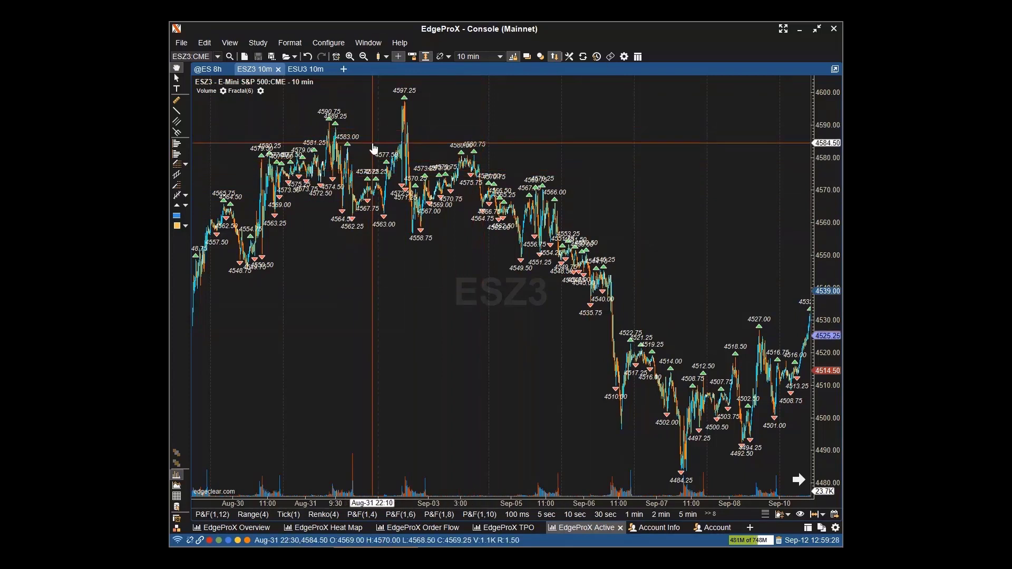
{"action": "mouse_move", "coordinate": [419, 143]}
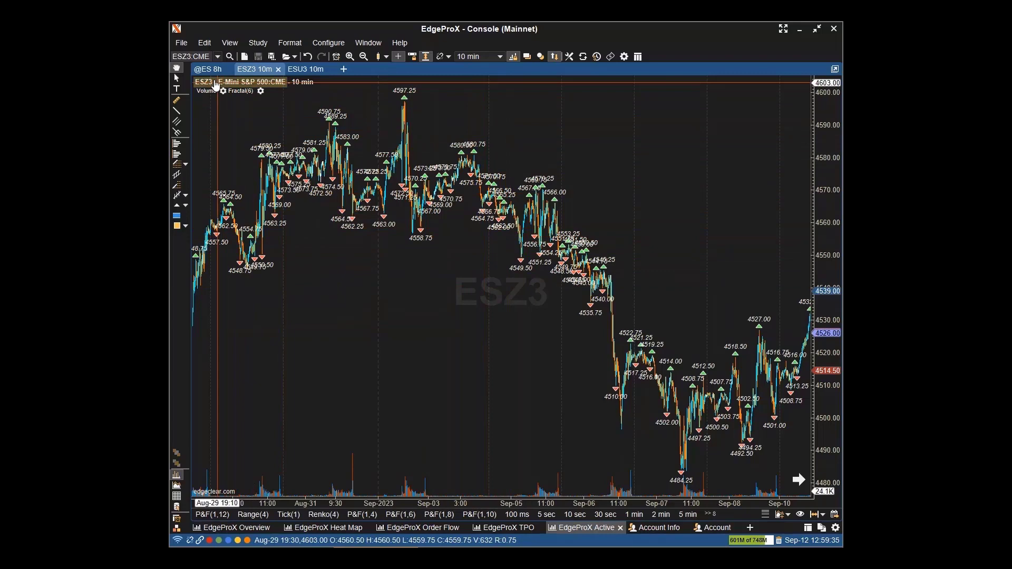
{"action": "left_click", "coordinate": [207, 70]}
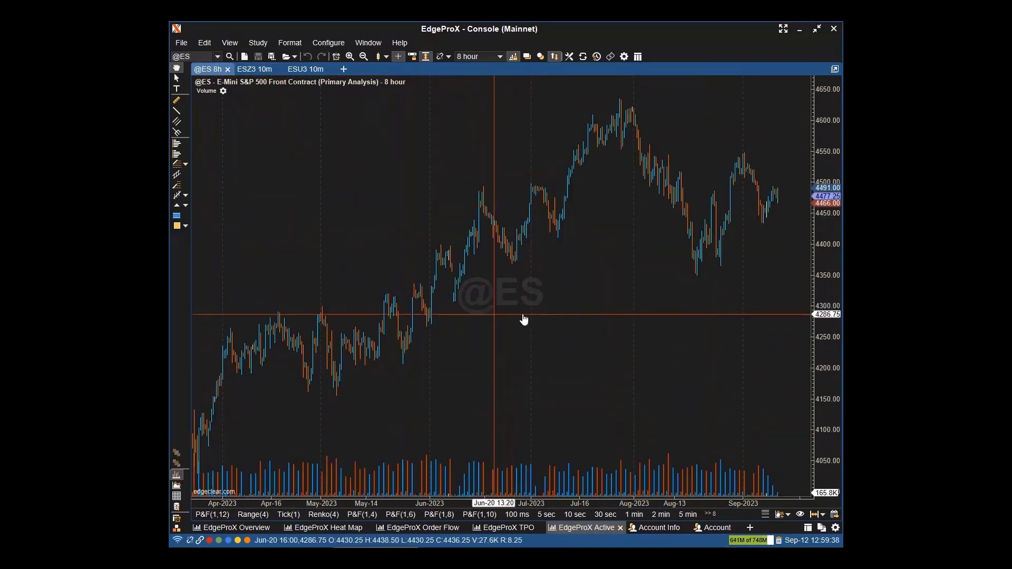
{"action": "mouse_move", "coordinate": [612, 215]}
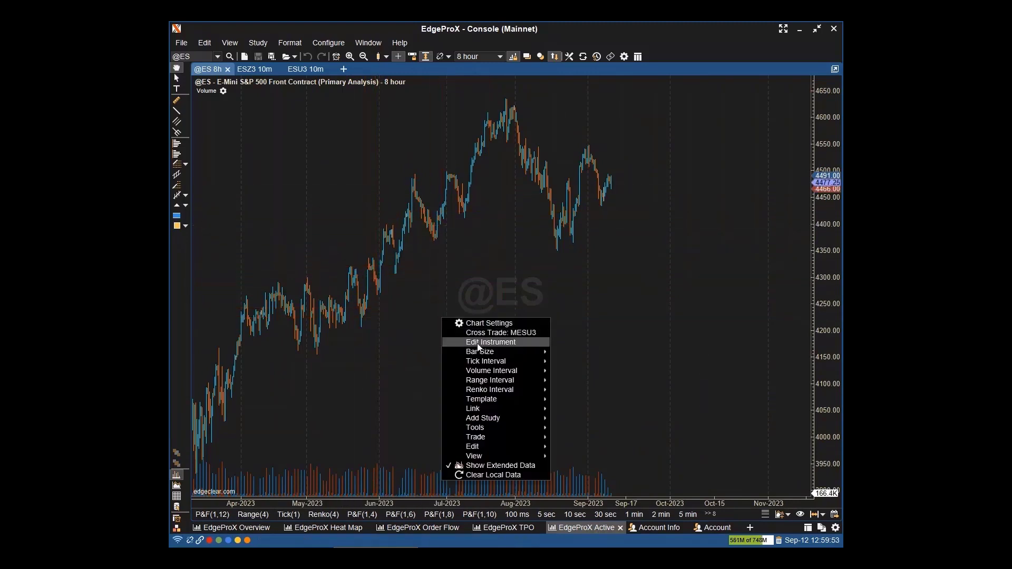
{"action": "left_click", "coordinate": [491, 341]}
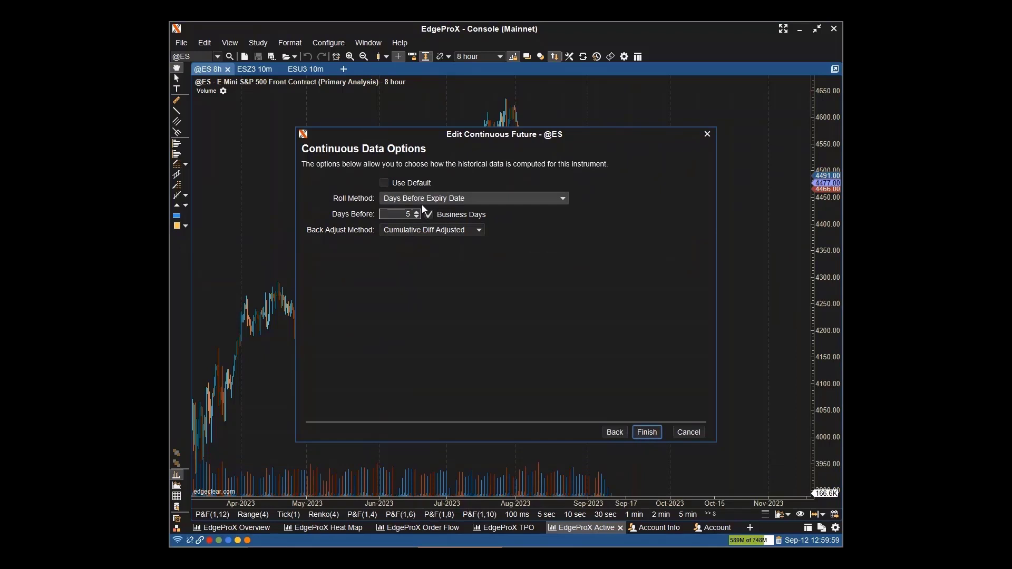
{"action": "mouse_move", "coordinate": [410, 206]}
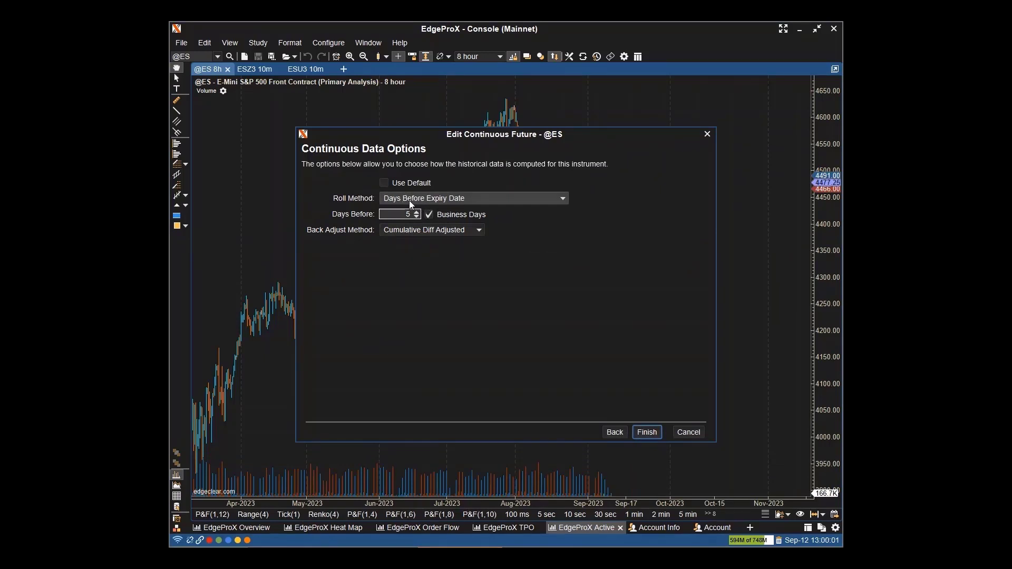
{"action": "mouse_move", "coordinate": [342, 221]}
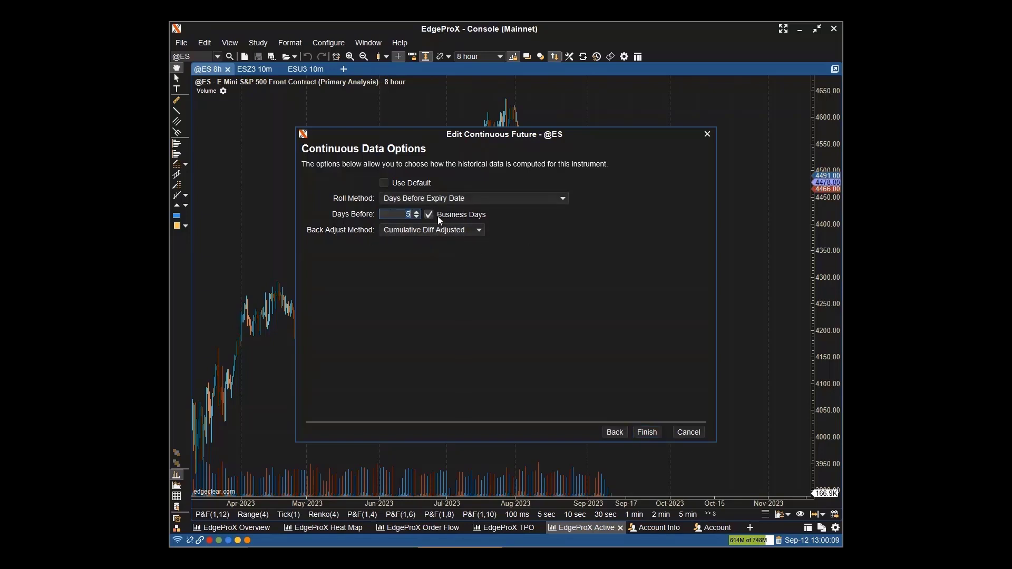
{"action": "mouse_move", "coordinate": [442, 242]}
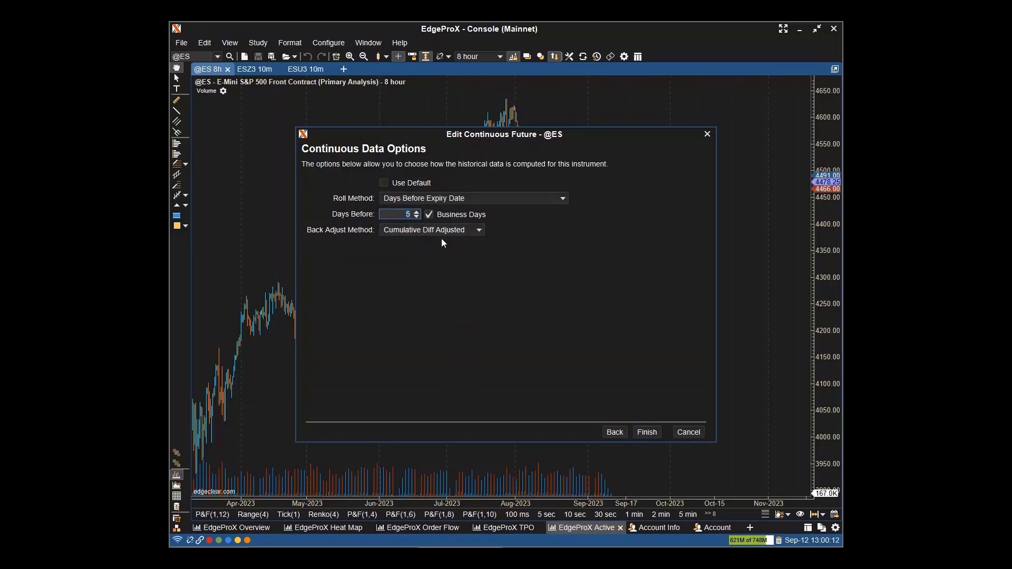
{"action": "left_click", "coordinate": [646, 432]}
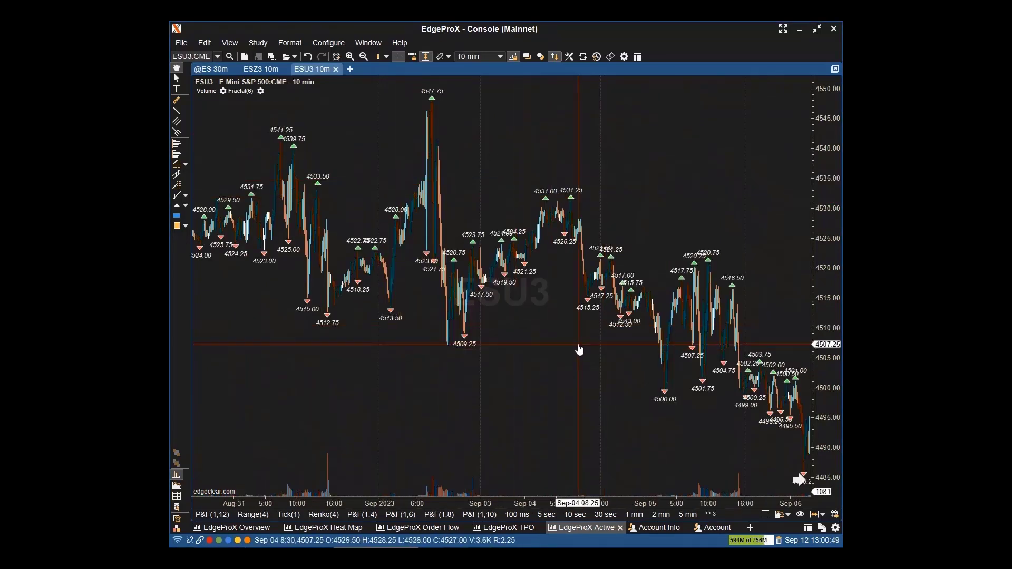
Step: Roll the ESU3 10-minute chart to the next contract, ESZ3
{"action": "right_click", "coordinate": [579, 350]}
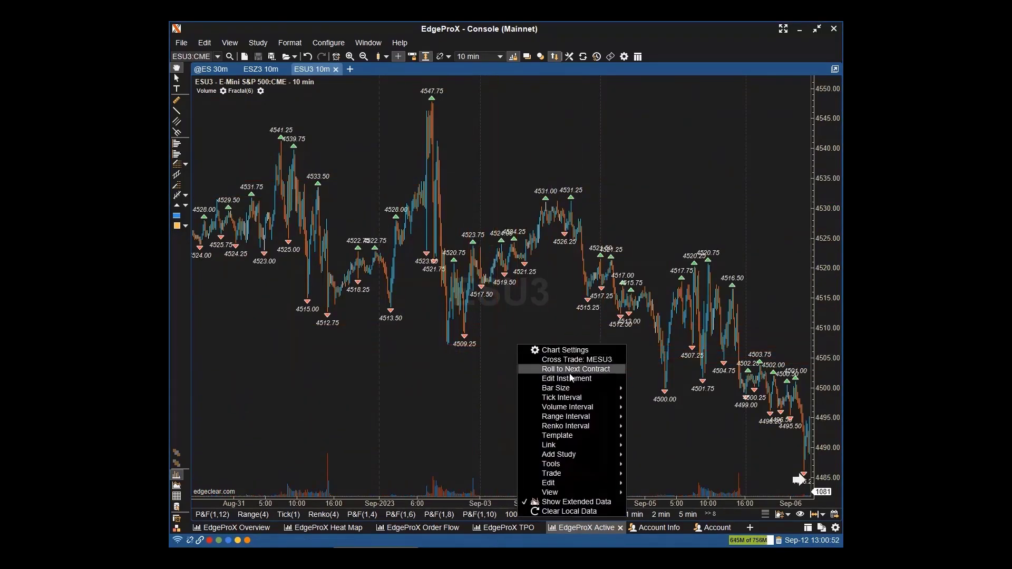
{"action": "left_click", "coordinate": [575, 369]}
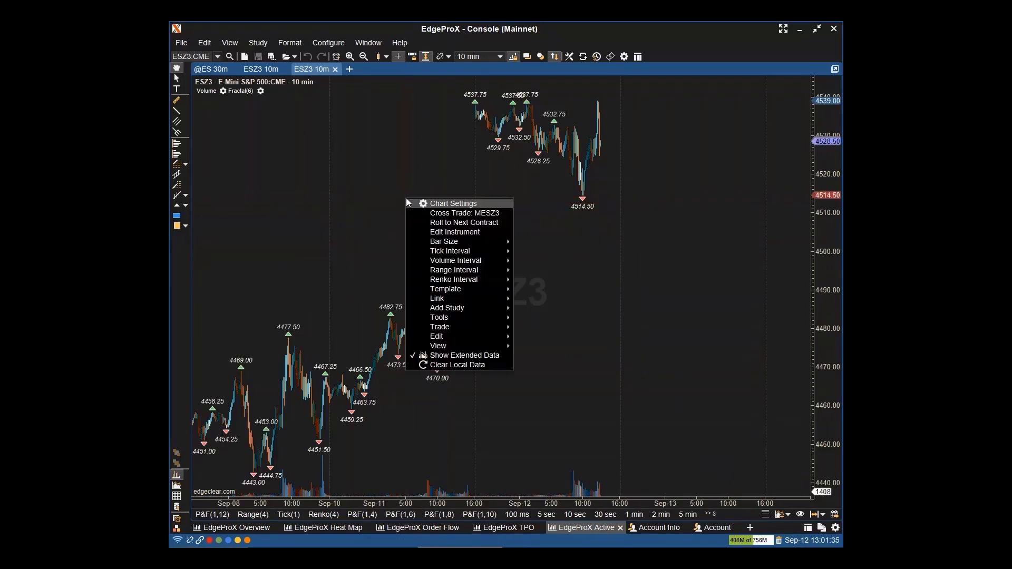
Step: Set ESZ3 data to roll 5 Days Before Expiry Date with Cumulative Diff Adjusted back-adjustment and apply
{"action": "left_click", "coordinate": [454, 232]}
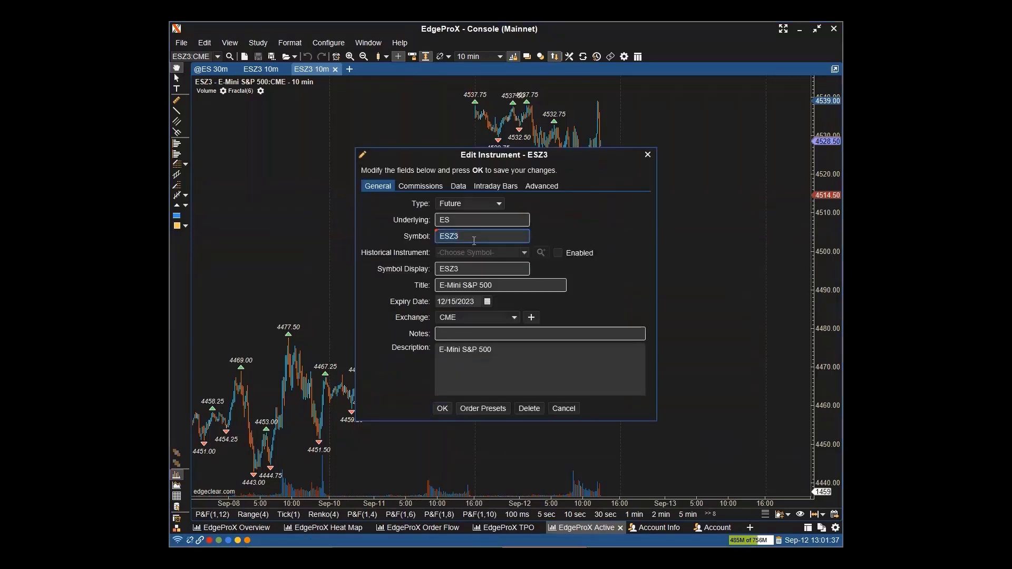
{"action": "left_click", "coordinate": [458, 186]}
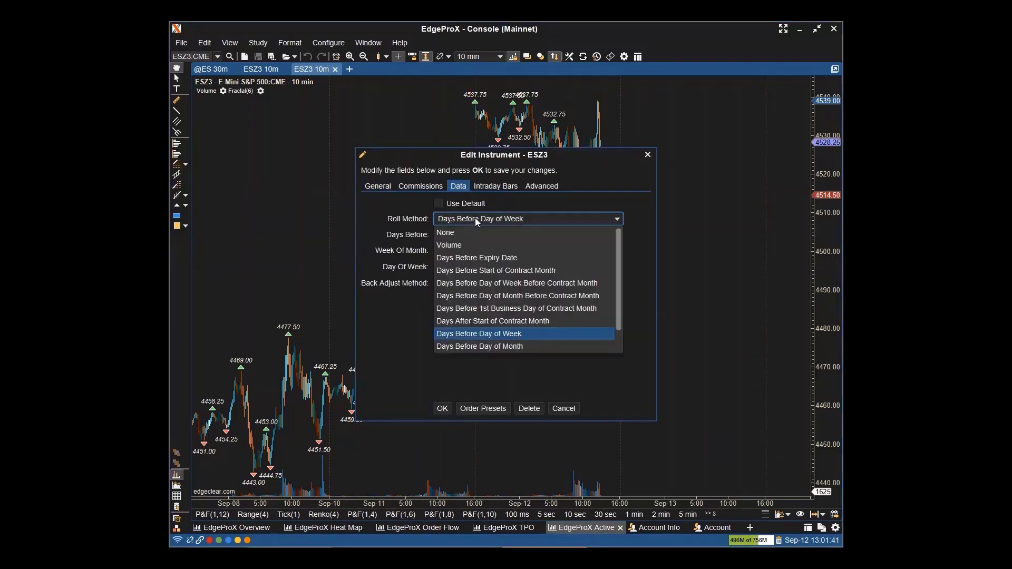
{"action": "mouse_move", "coordinate": [475, 258]}
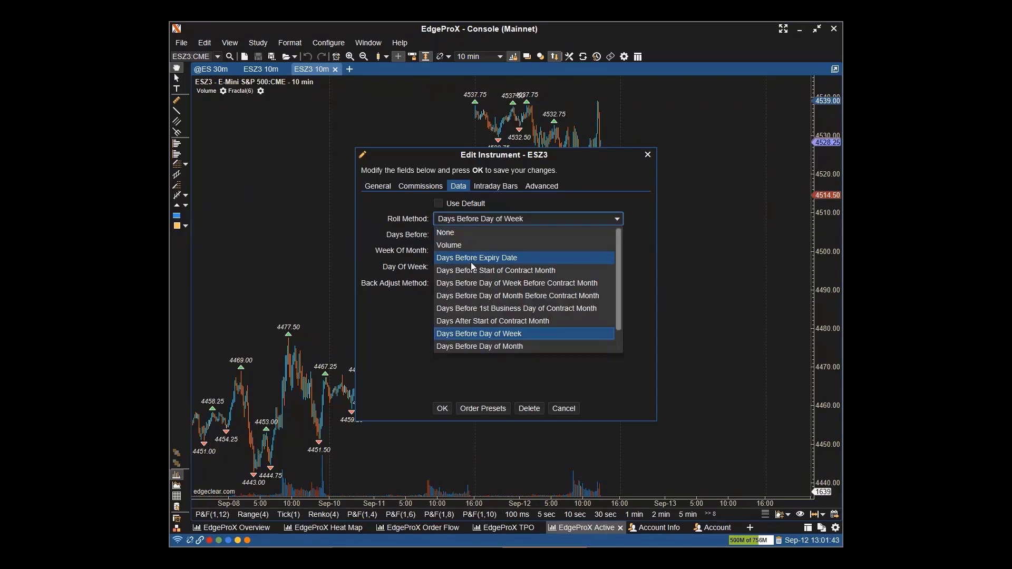
{"action": "left_click", "coordinate": [477, 257]}
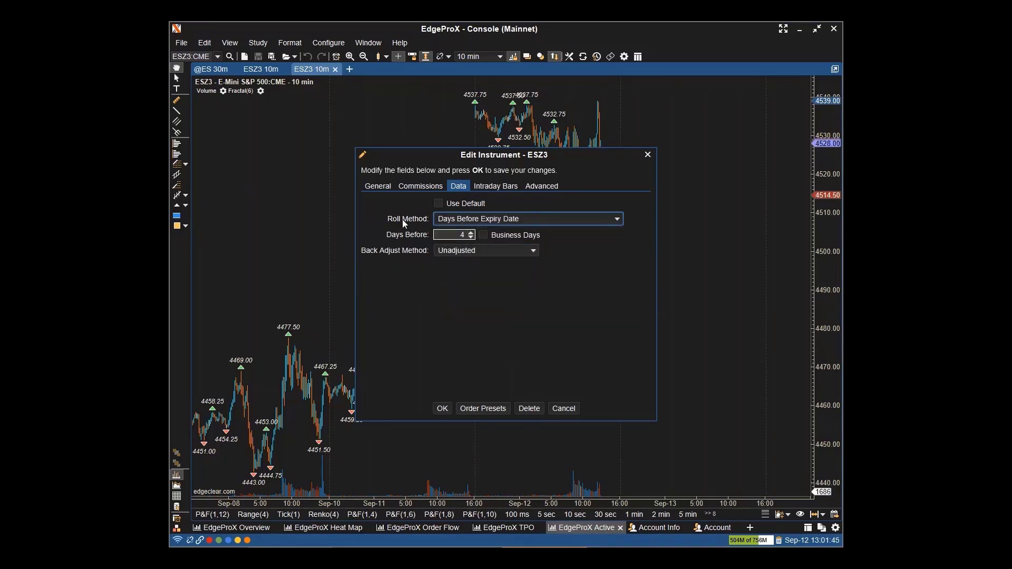
{"action": "left_click", "coordinate": [470, 232]}
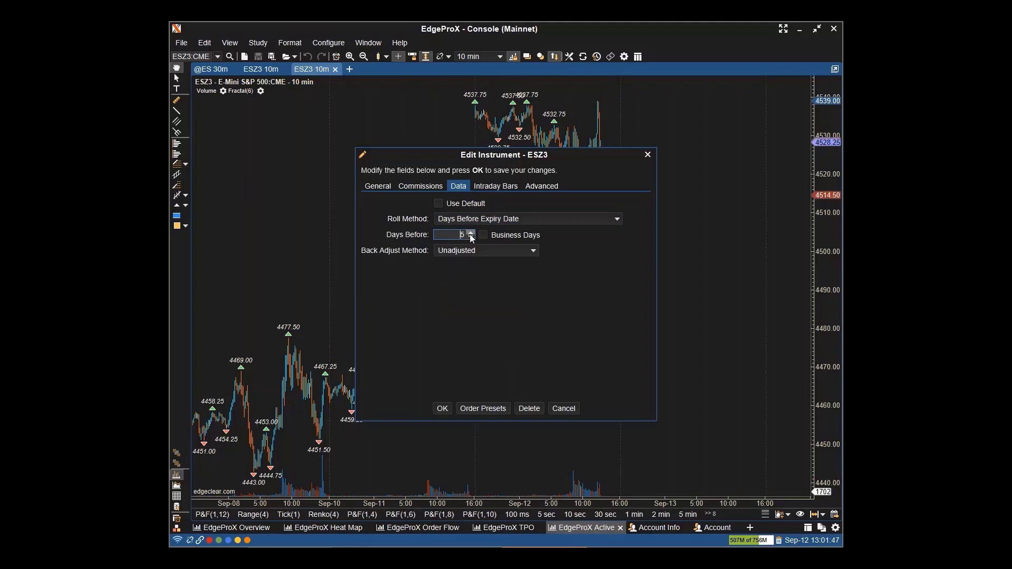
{"action": "left_click", "coordinate": [484, 251]}
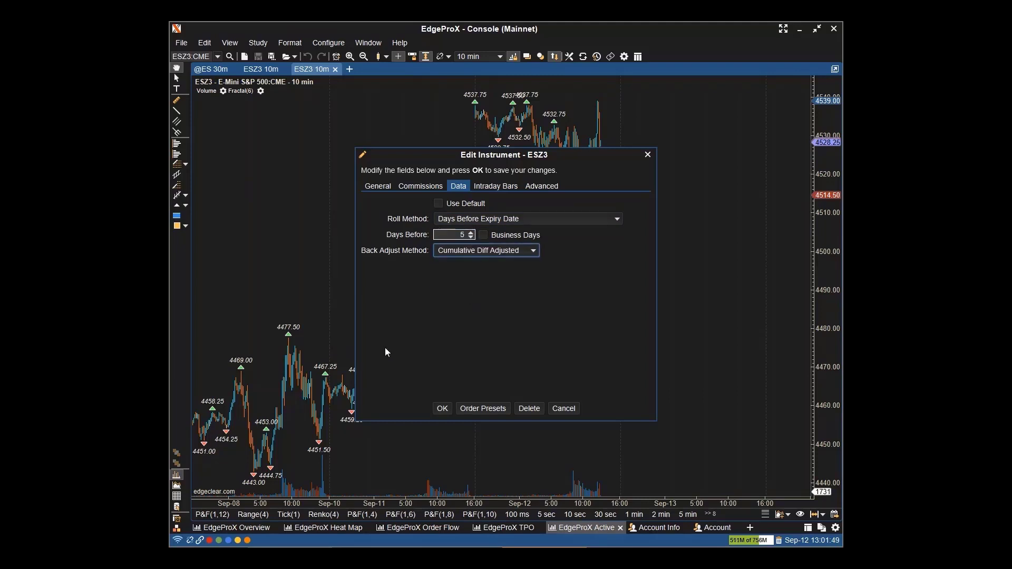
{"action": "left_click", "coordinate": [442, 408]}
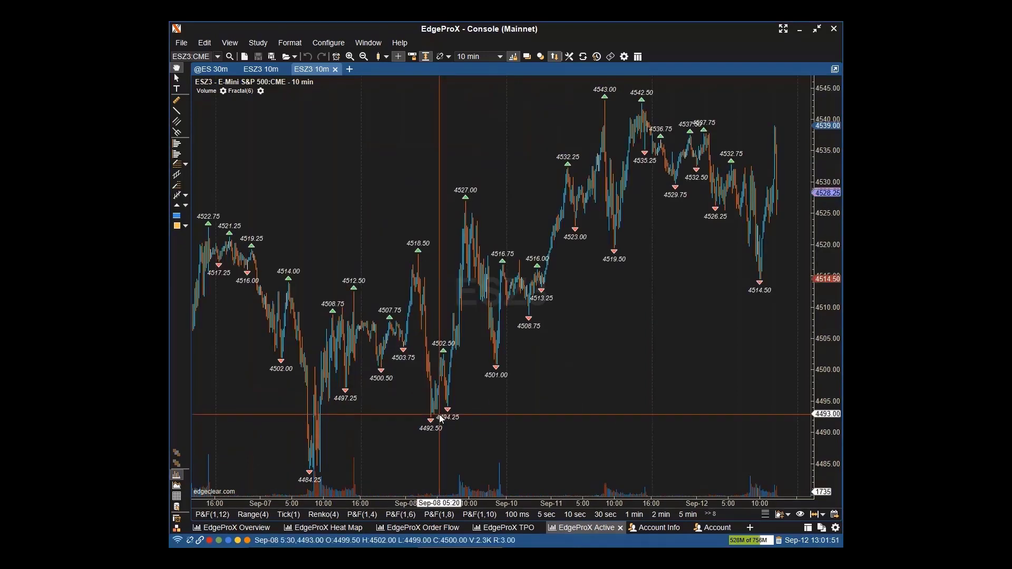